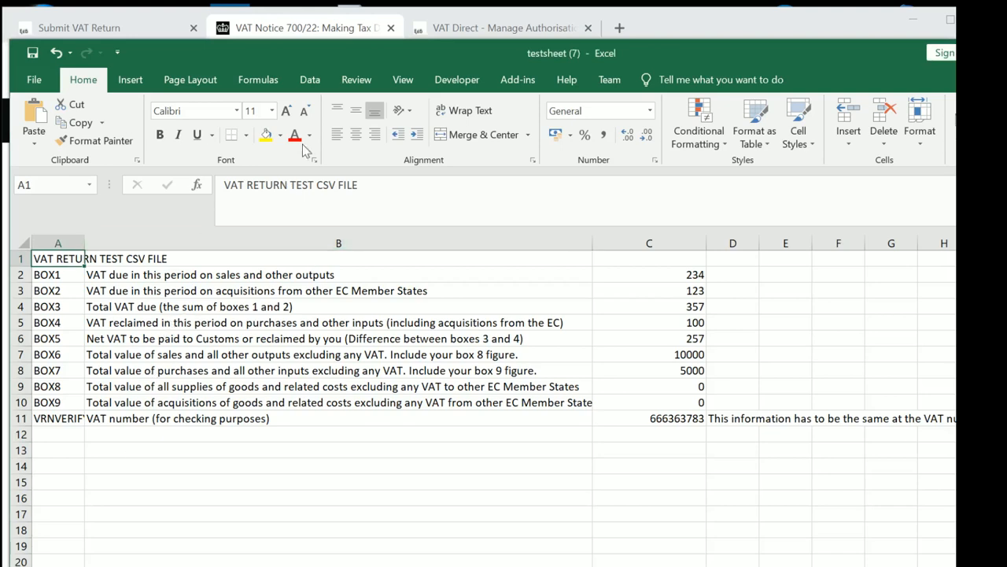
Step: Go from the Manage Authorisations page to the Submit VAT Return page in test mode
left_click(503, 28)
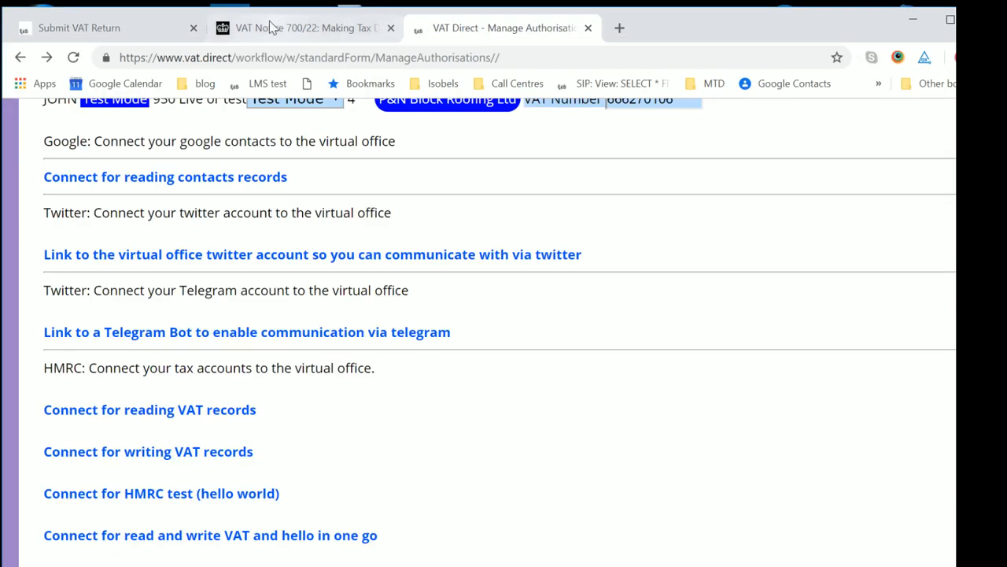
left_click(79, 28)
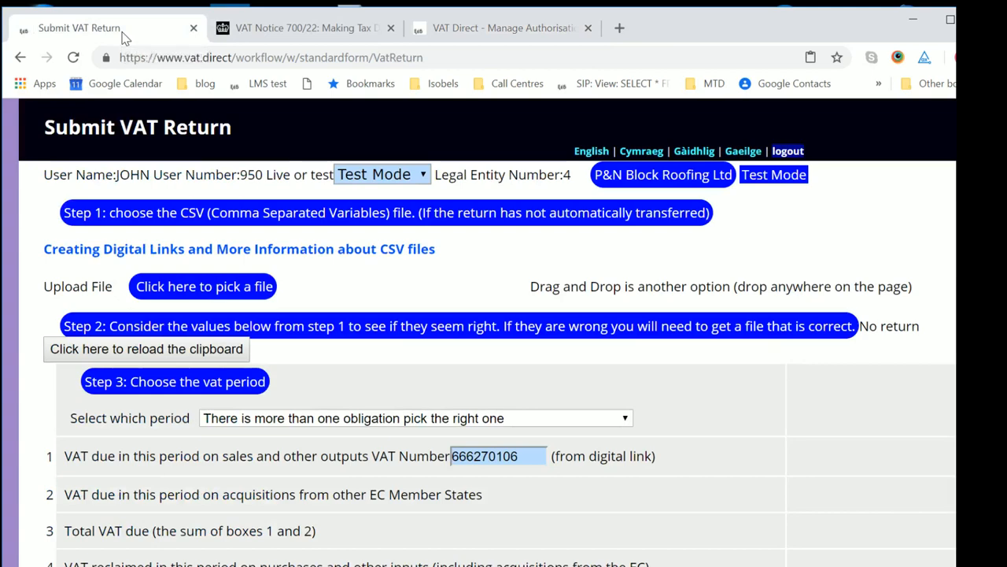
mouse_move(237, 513)
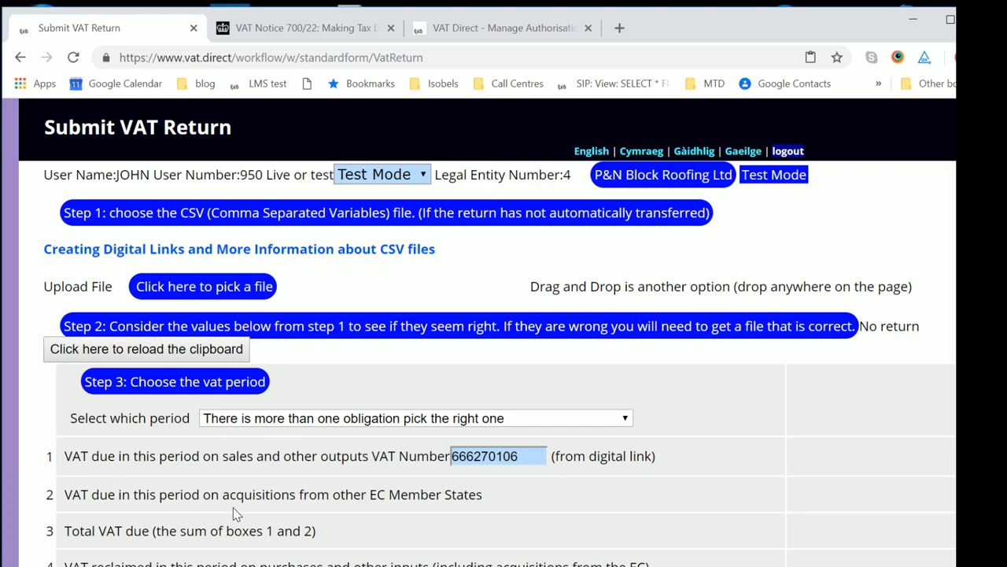
Step: Reload Manage Authorisations and choose 'Connect for read and write VAT and hello in one go'
left_click(504, 29)
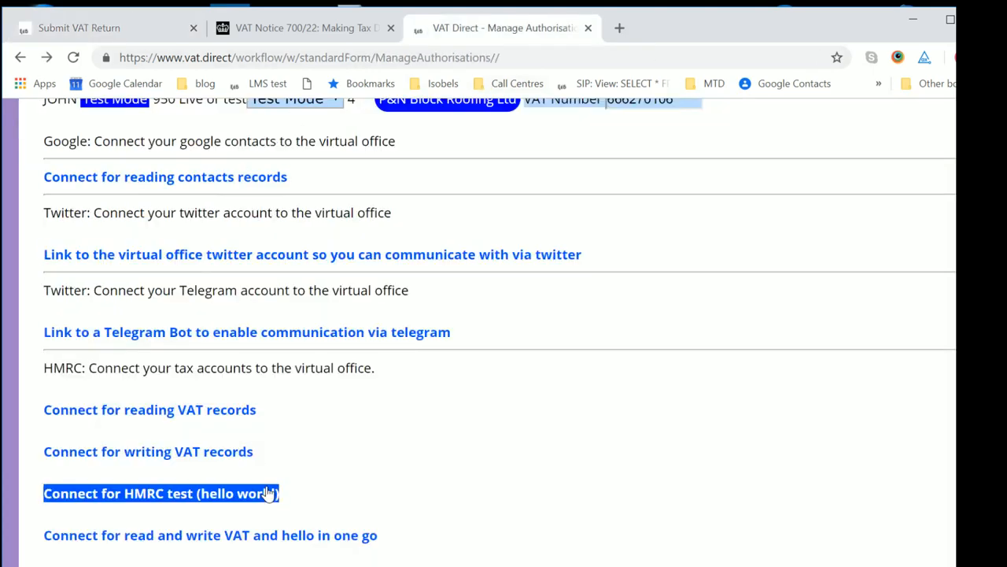
left_click(72, 56)
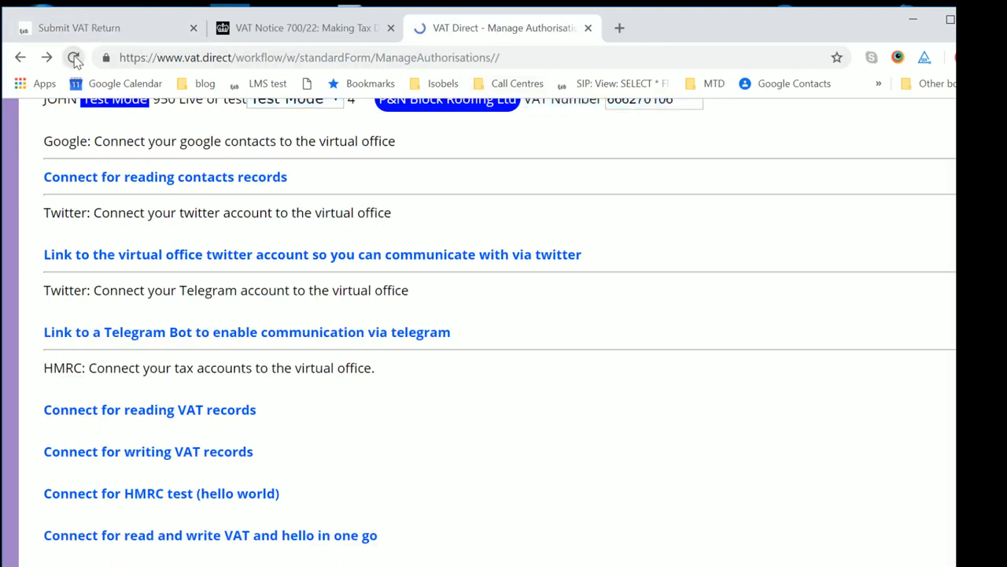
double_click(211, 536)
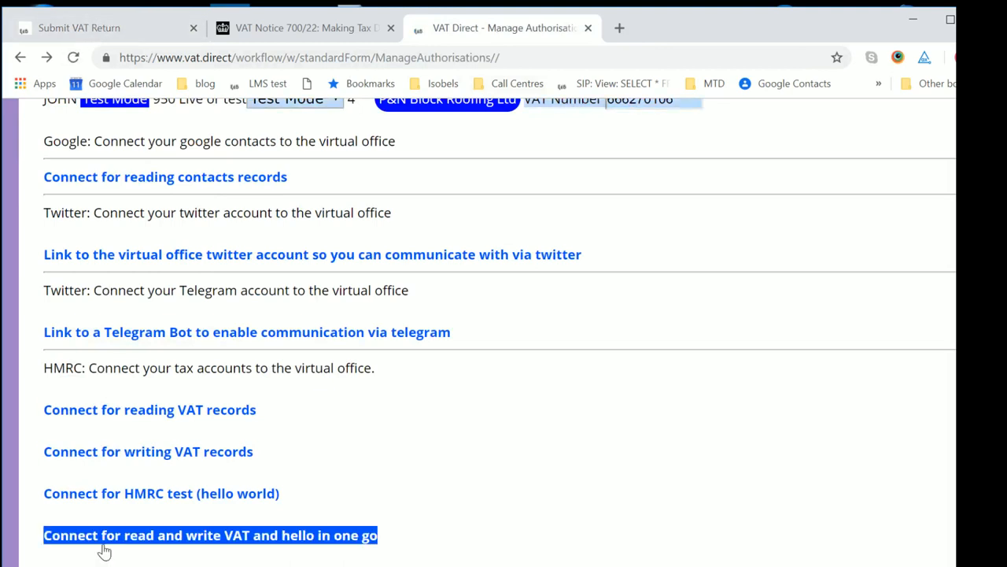
left_click(211, 535)
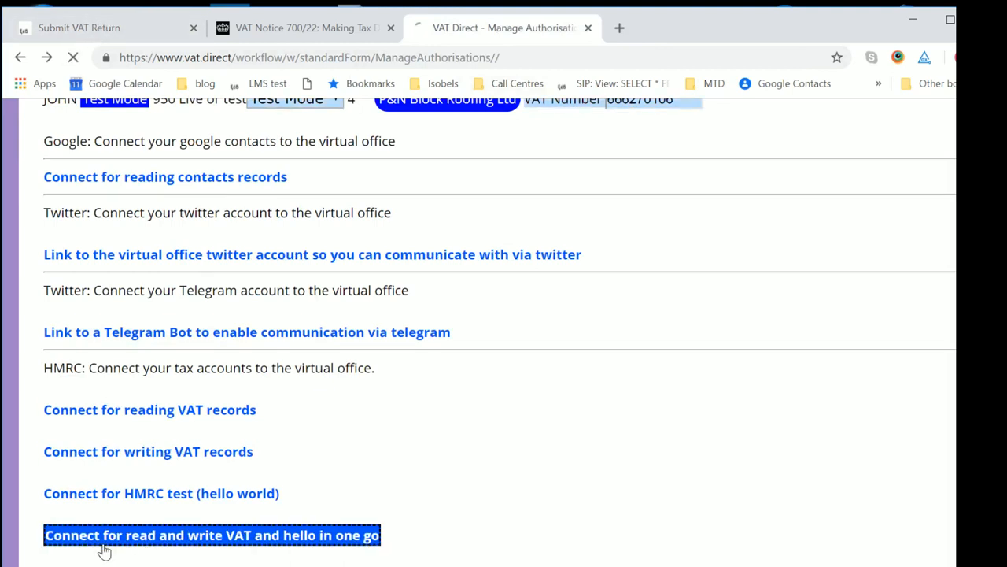
left_click(211, 535)
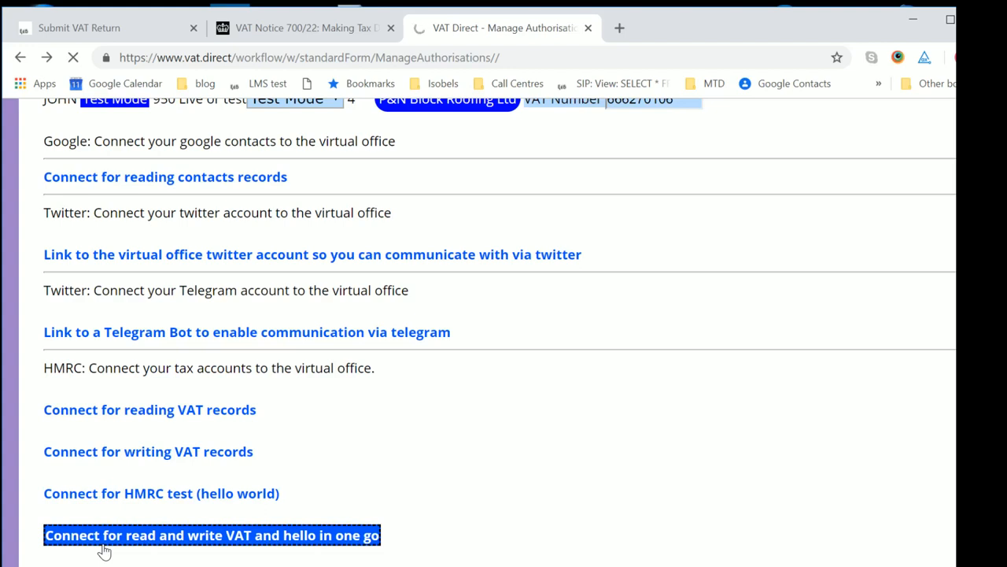
Step: Continue past HMRC's 'Authority to interact with HMRC on your behalf' page to grant the test application permission
left_click(211, 535)
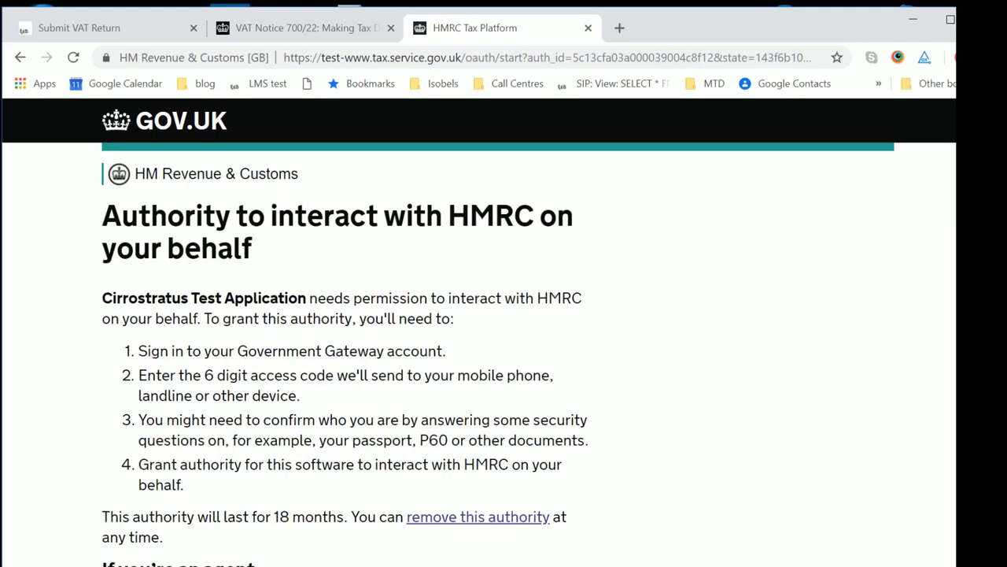
mouse_move(114, 442)
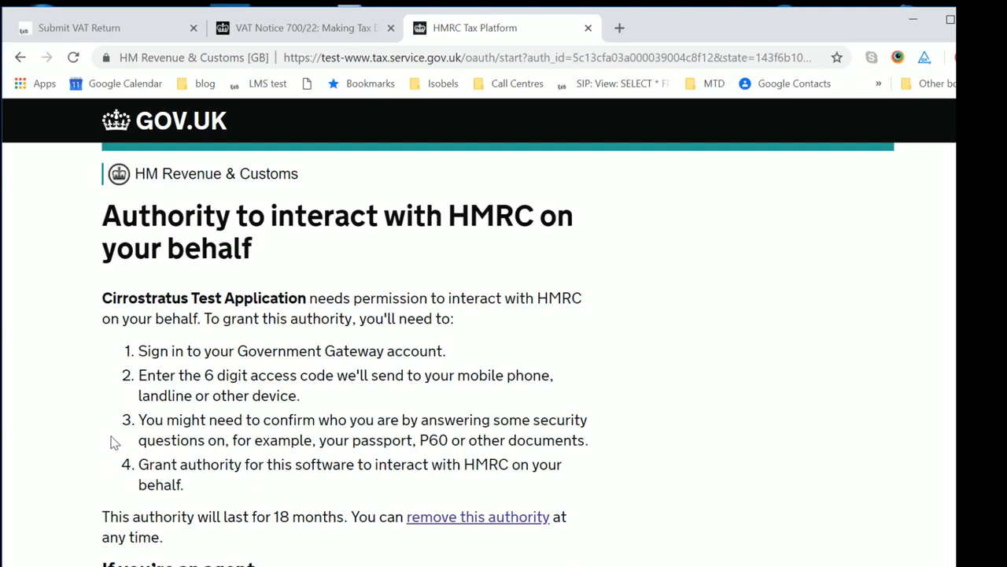
scroll("down", 3)
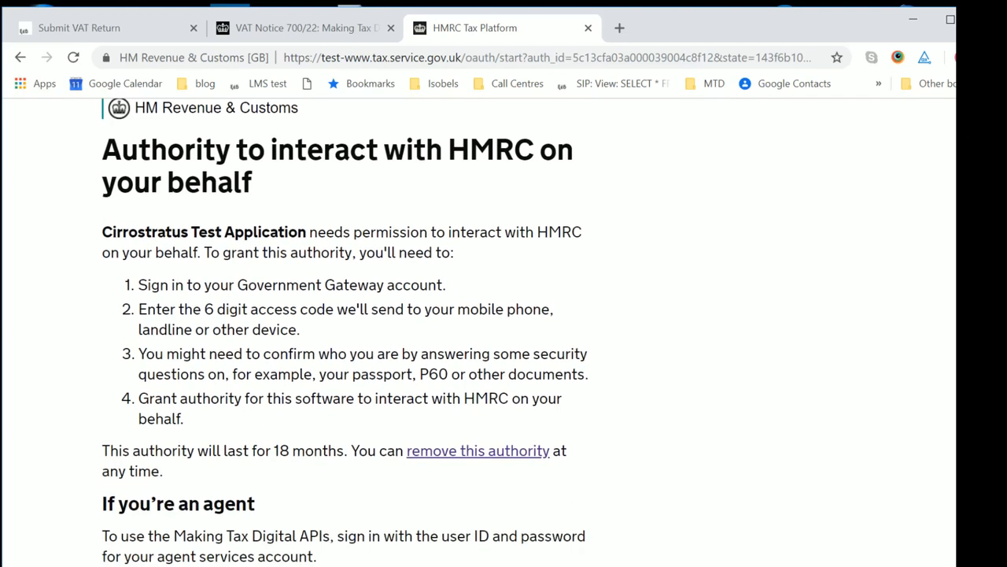
scroll("down", 3)
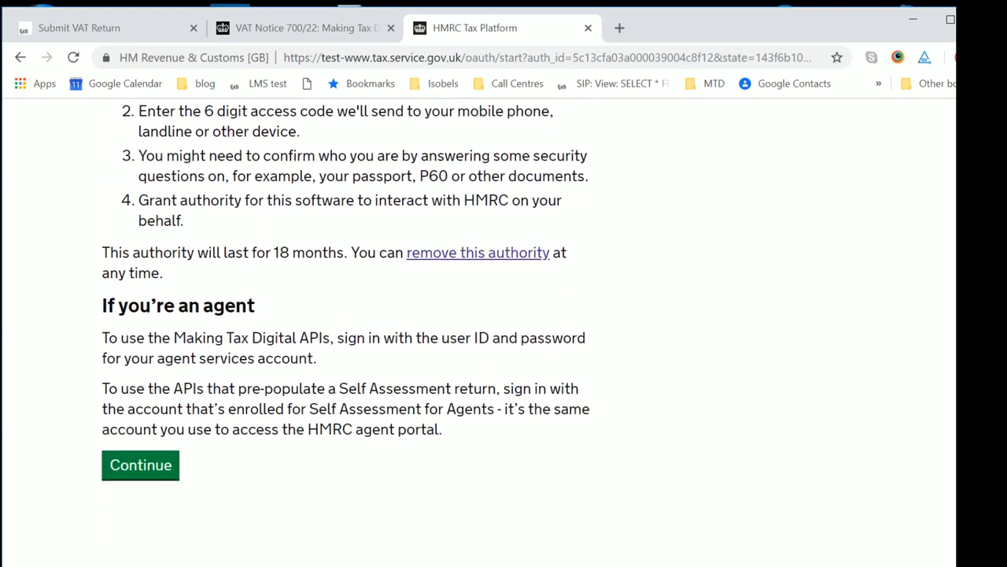
left_click(140, 465)
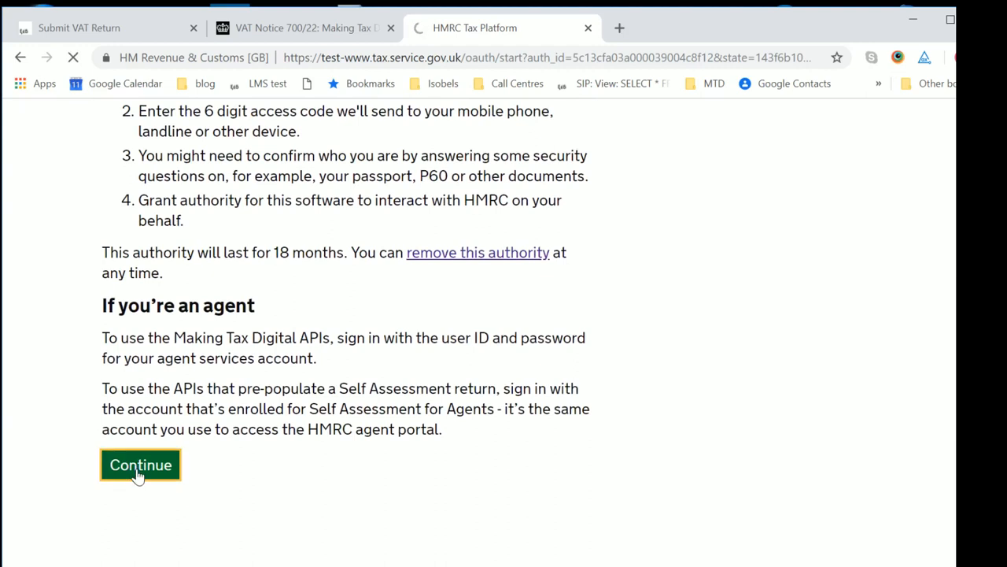
left_click(140, 464)
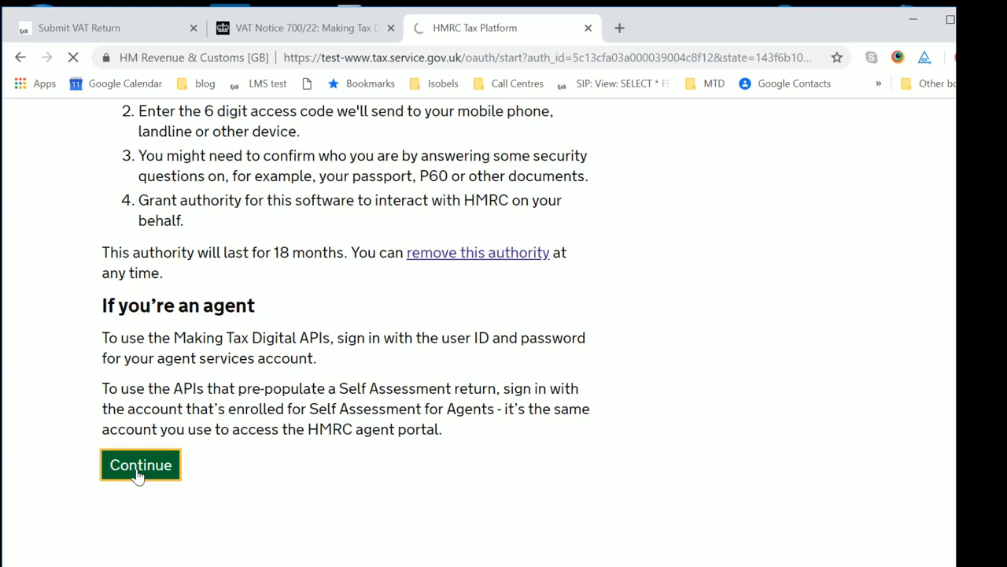
left_click(141, 464)
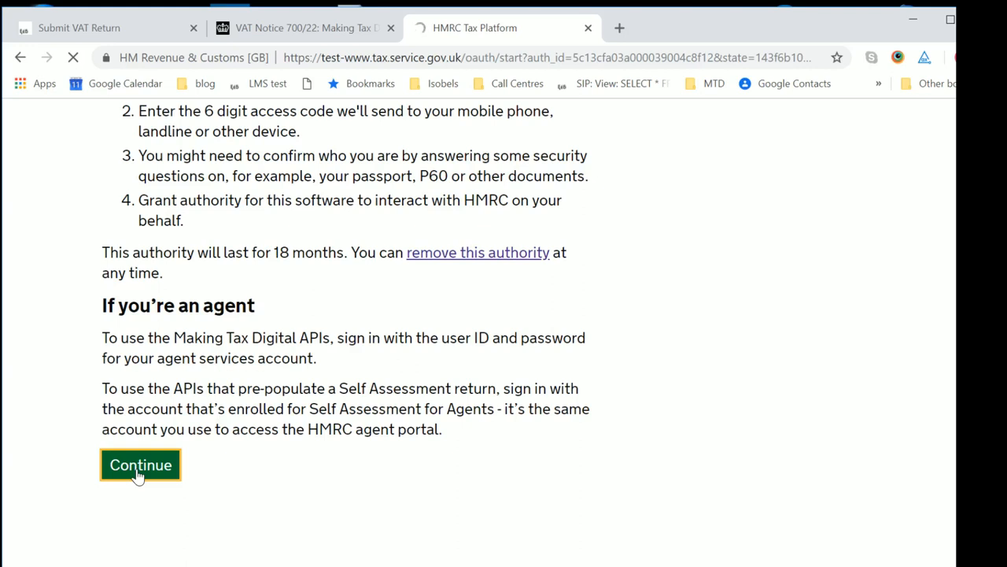
left_click(140, 465)
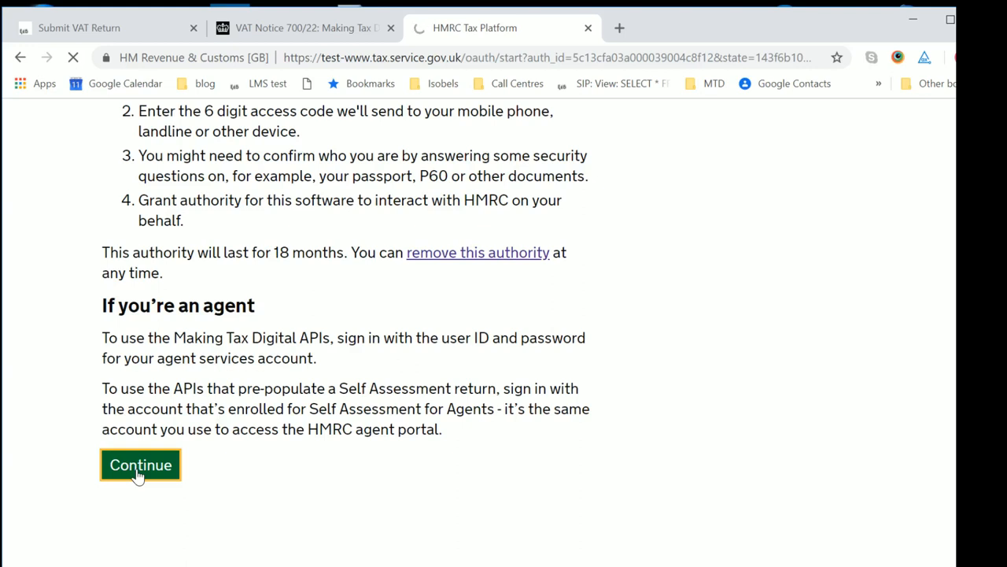
left_click(140, 464)
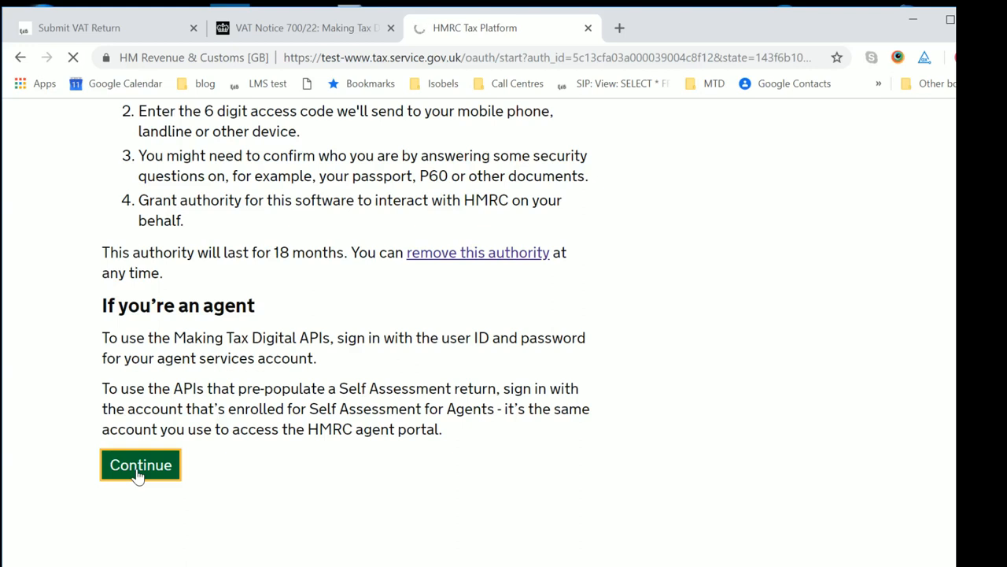
left_click(140, 465)
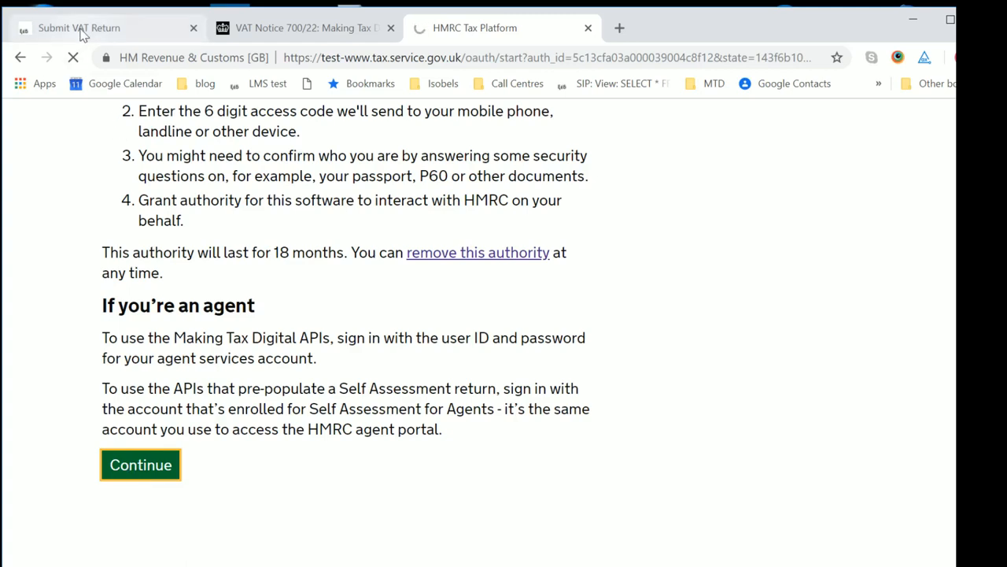
Step: Switch the Submit VAT Return page to Live Mode, then back to Test Mode showing the VAT period obligations
left_click(140, 464)
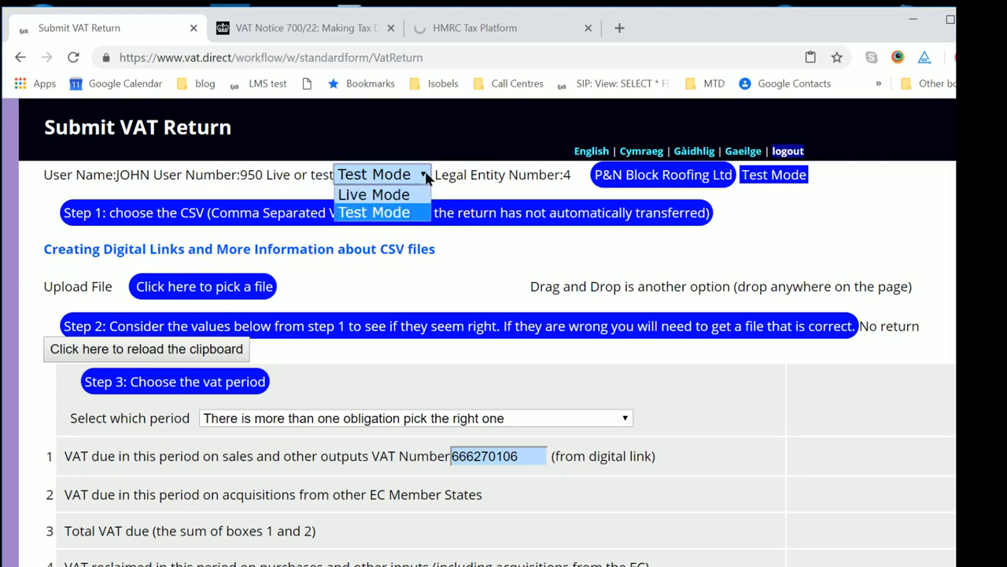
left_click(373, 194)
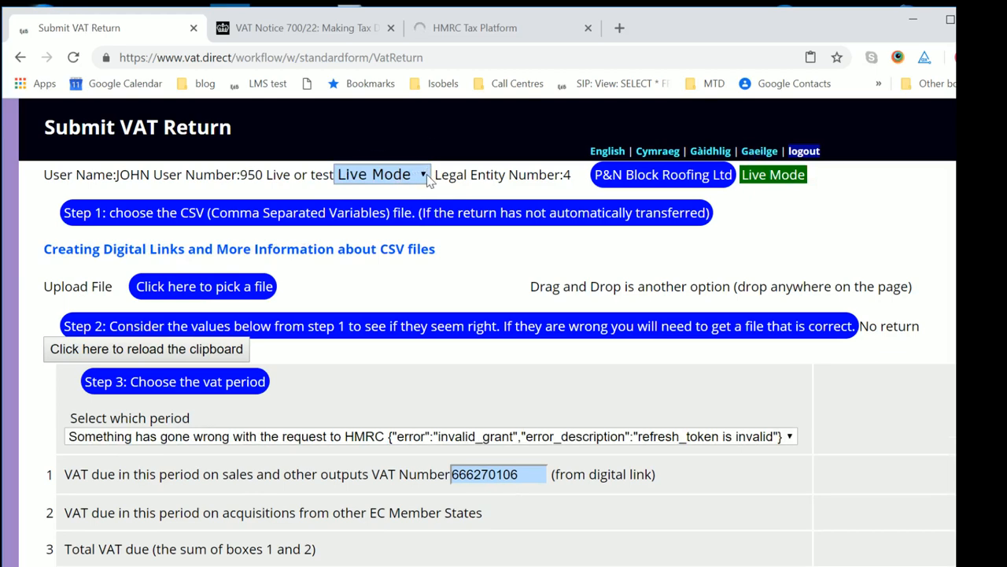
left_click(381, 174)
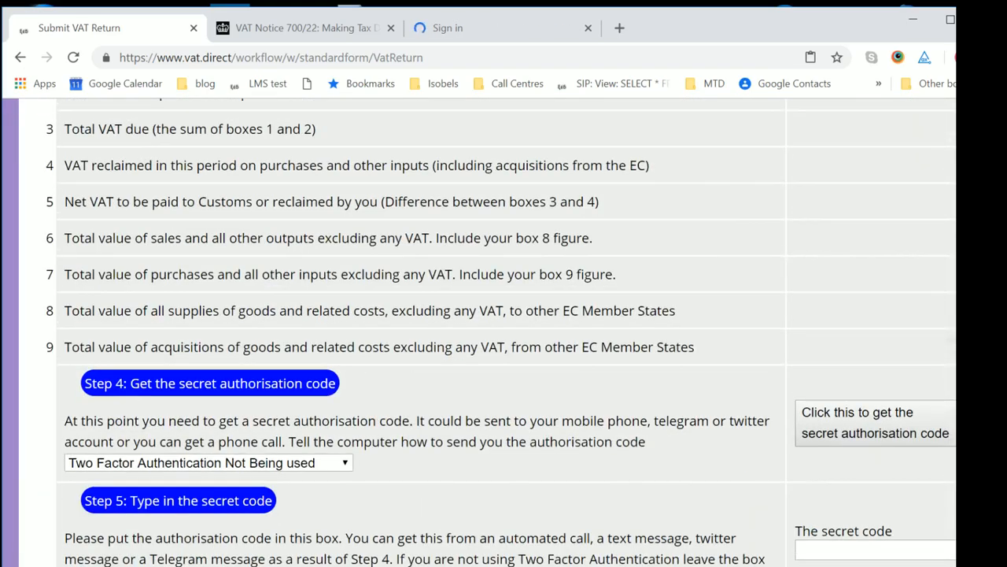
scroll("up", 3)
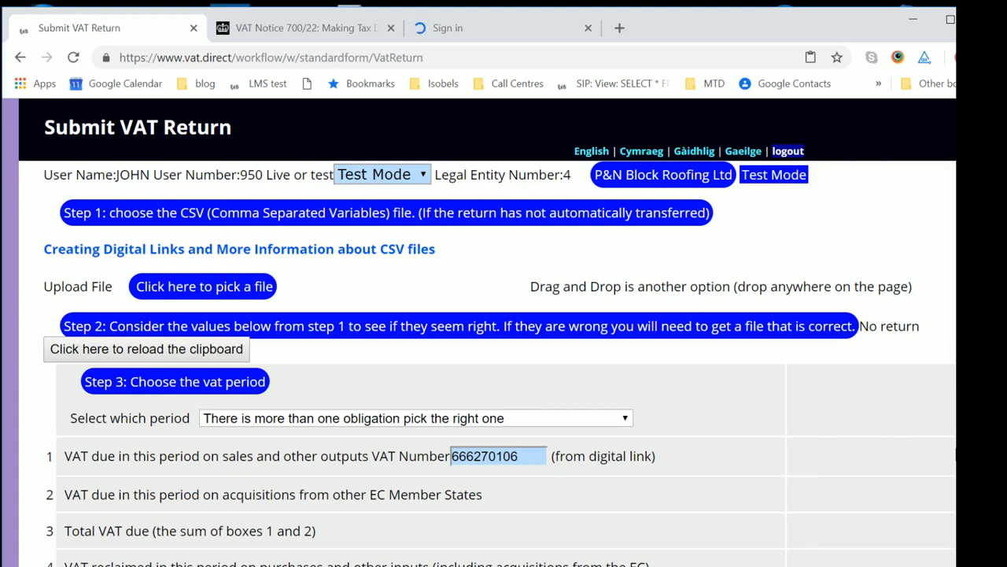
mouse_move(632, 438)
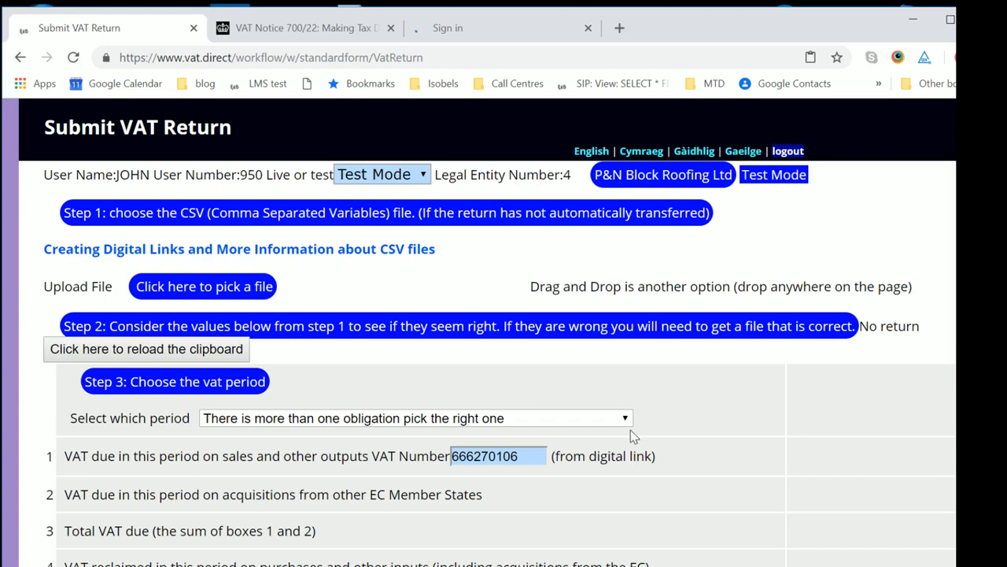